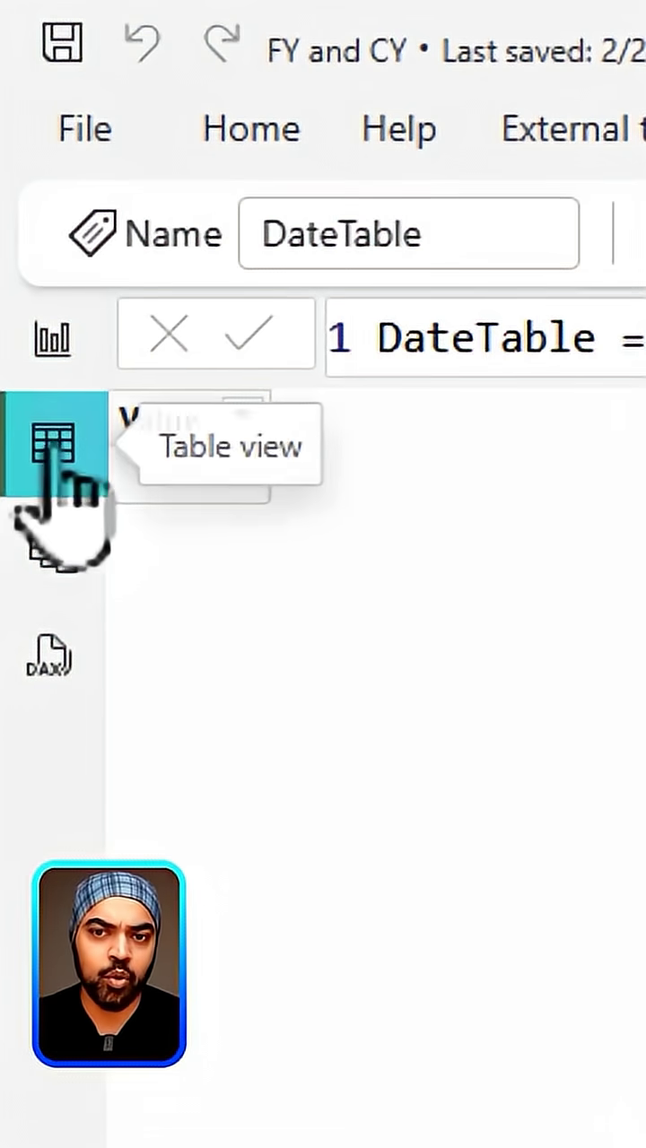
Step: In Table view, define DateTable = CALENDARAUTO() giving daily dates from 01-01-2011
left_click(50, 446)
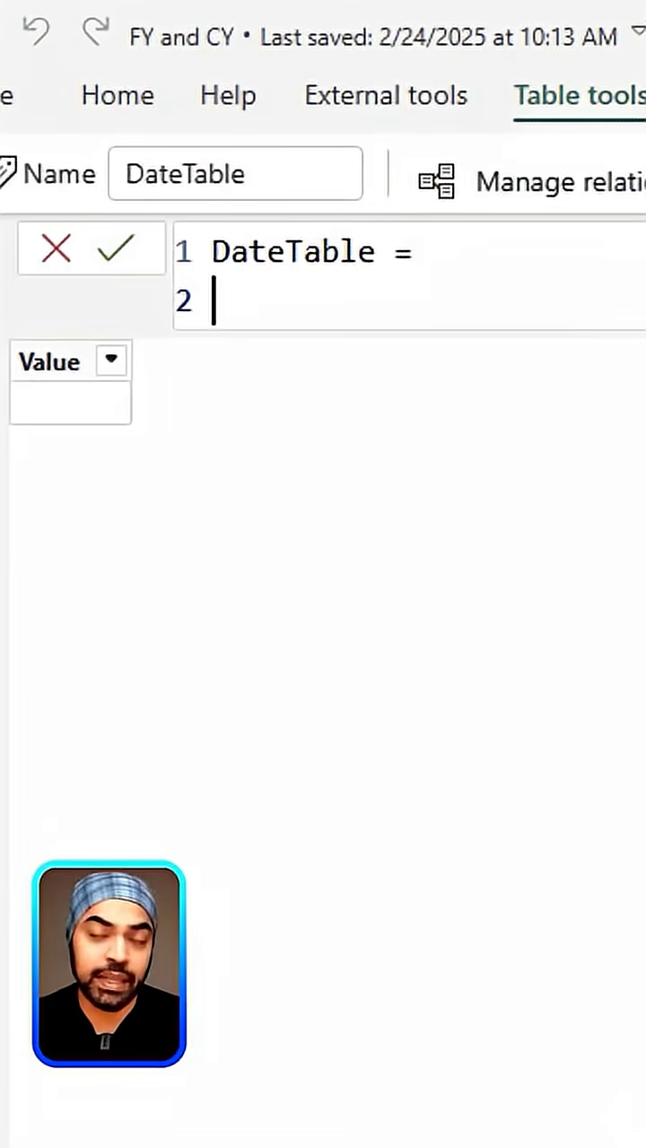
type("CALENDARAUTO(")
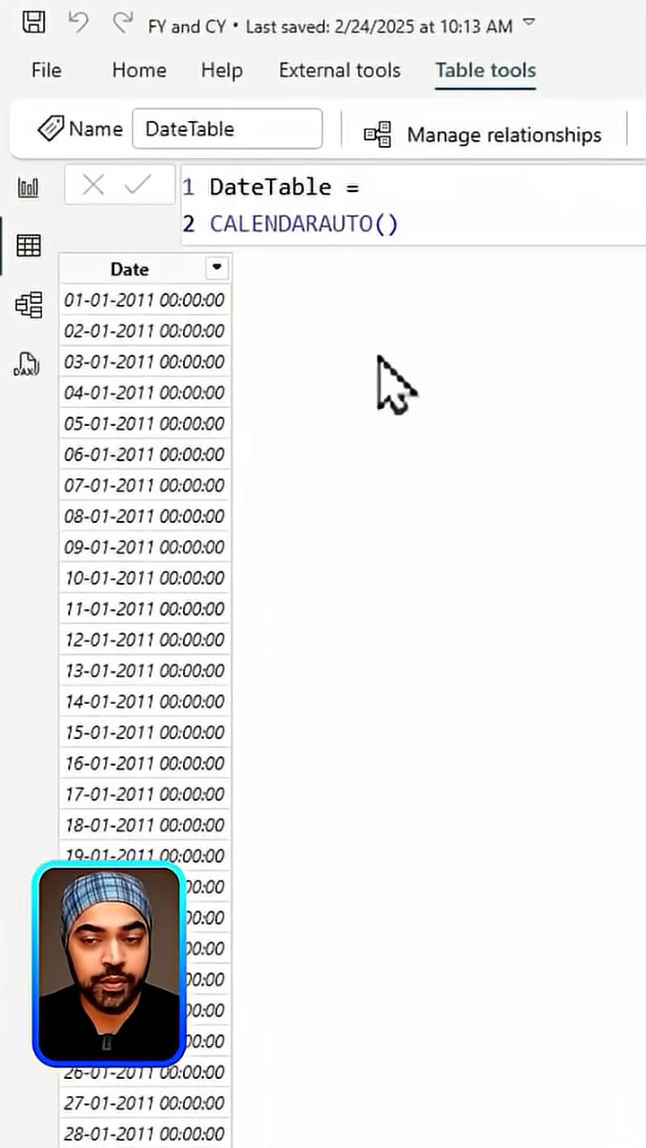
mouse_move(153, 466)
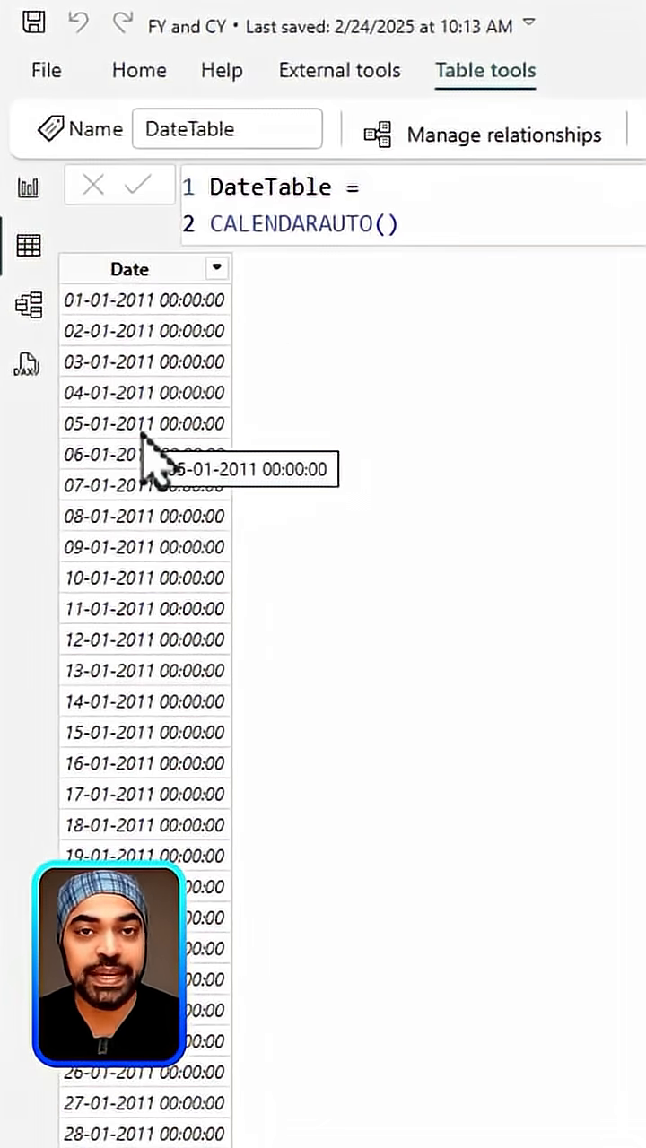
mouse_move(122, 338)
type("Mo")
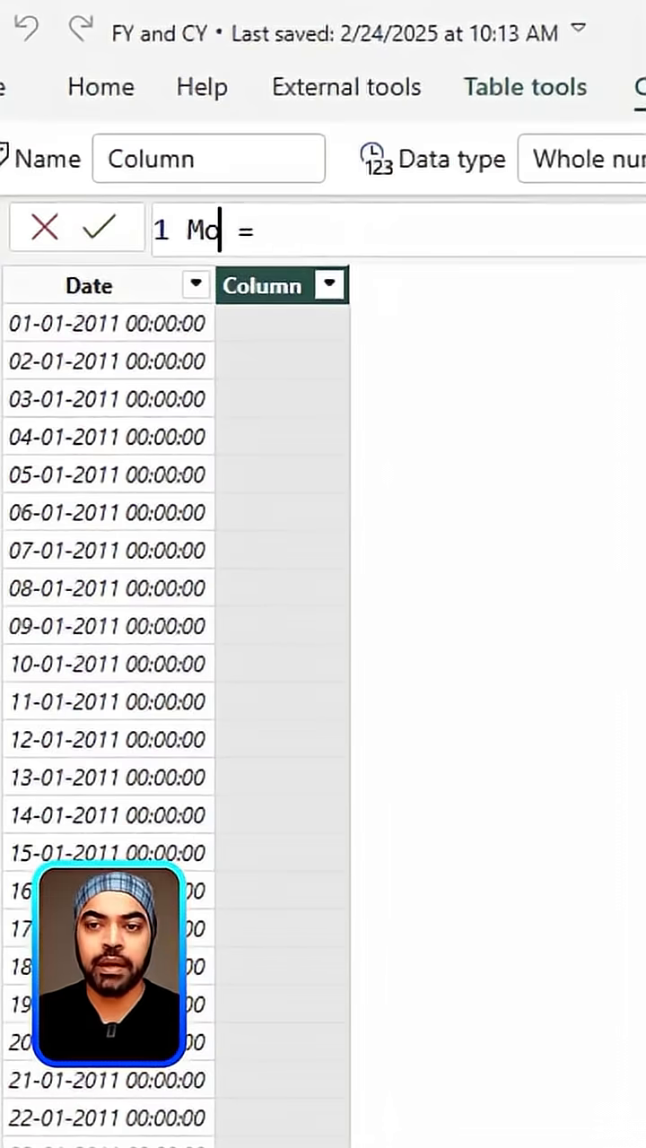
Step: Add Month = FORMAT(DateTable[Date], "mmm") showing short names like Jan, then start another column
type("nth")
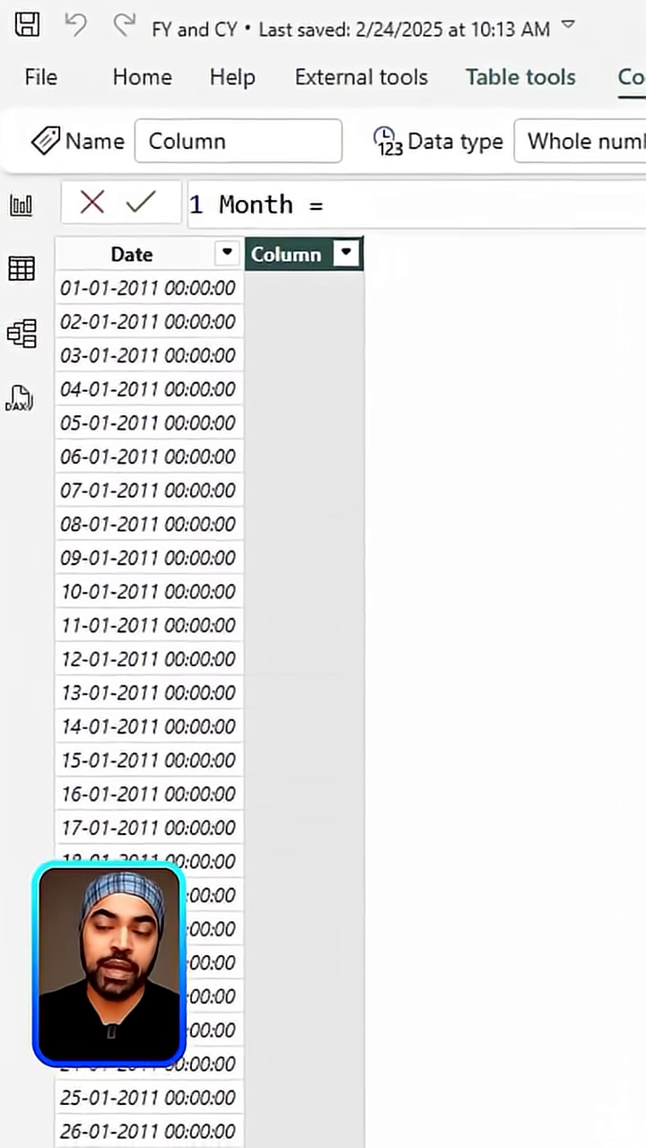
type("FORMAT(")
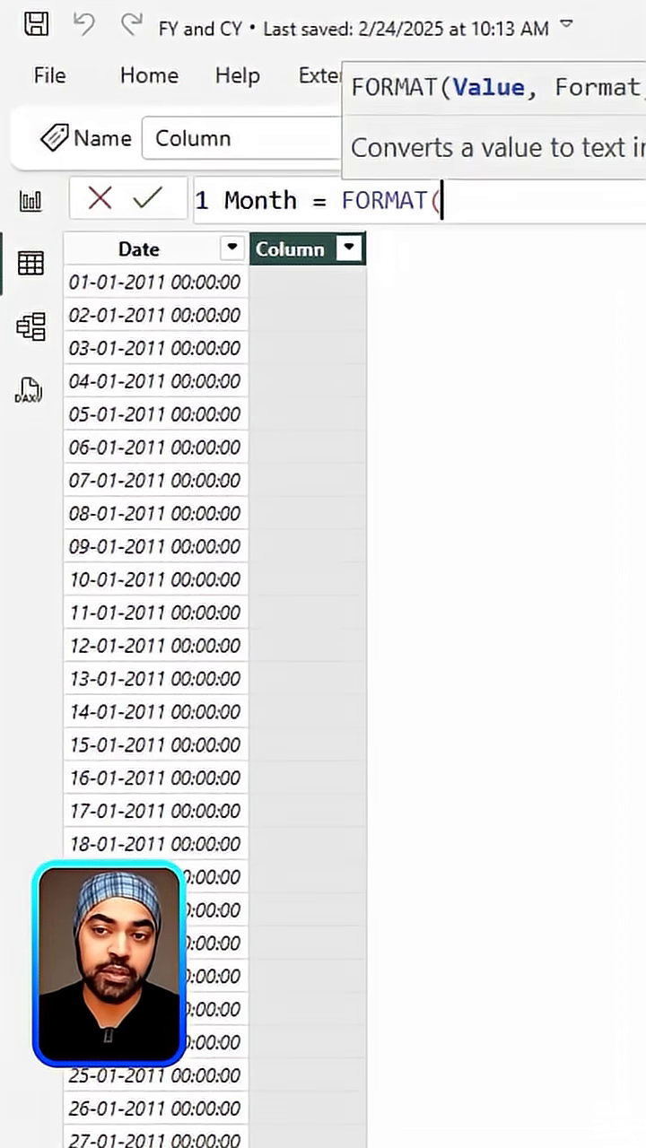
type("ca")
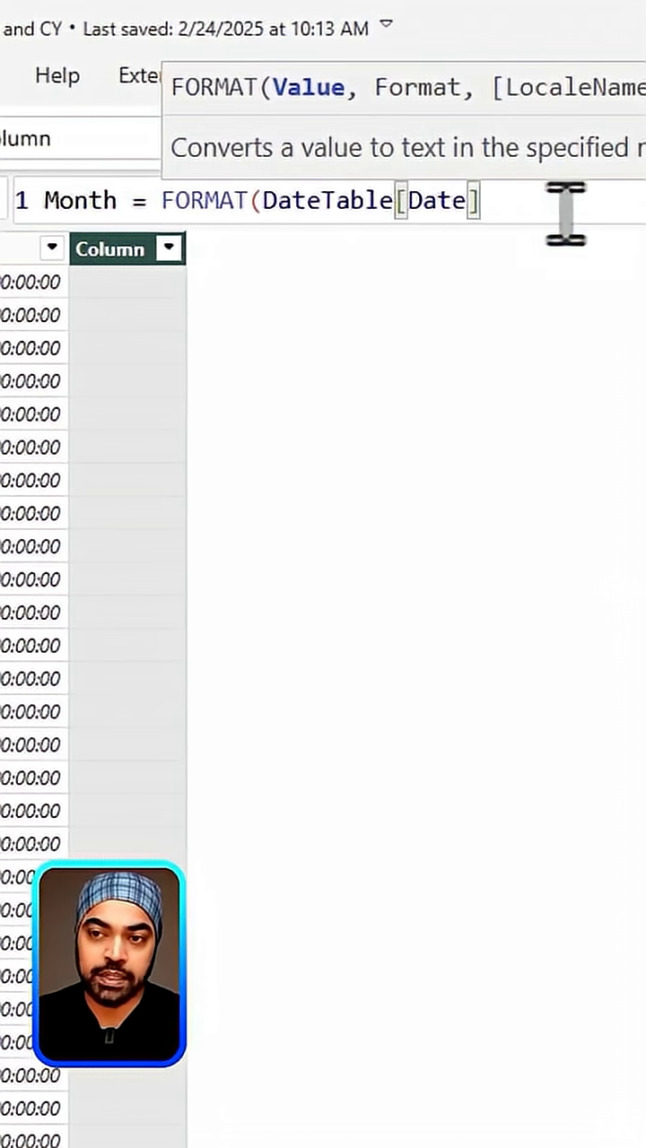
type(", \"mmm\"")
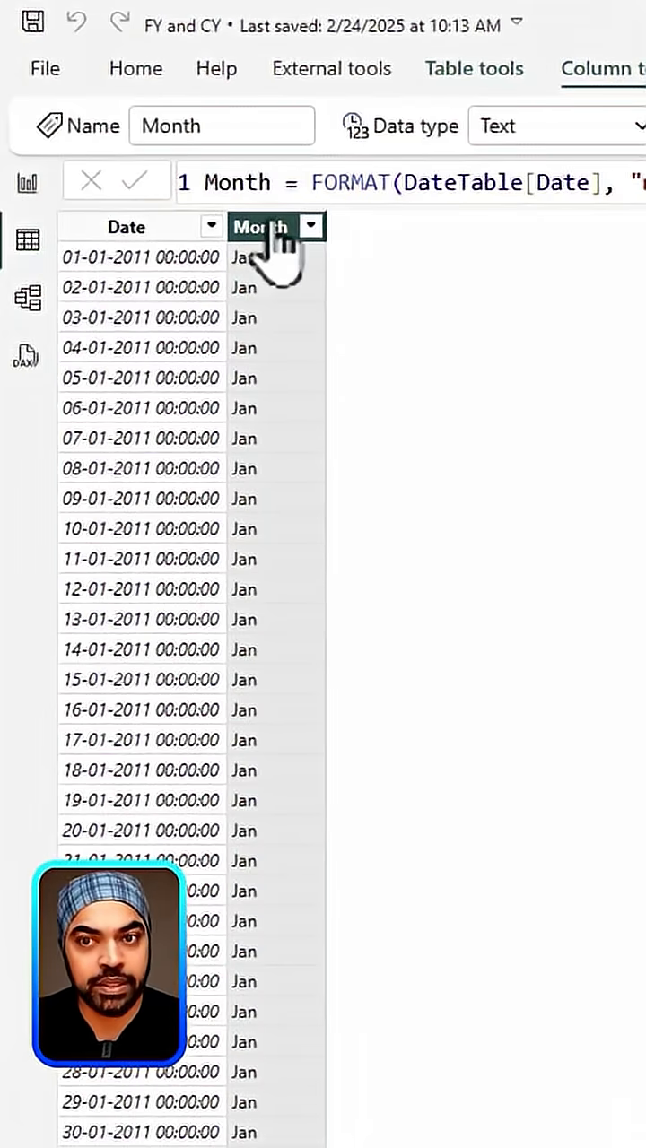
left_click(362, 226)
type("Qtr = FORMAT(")
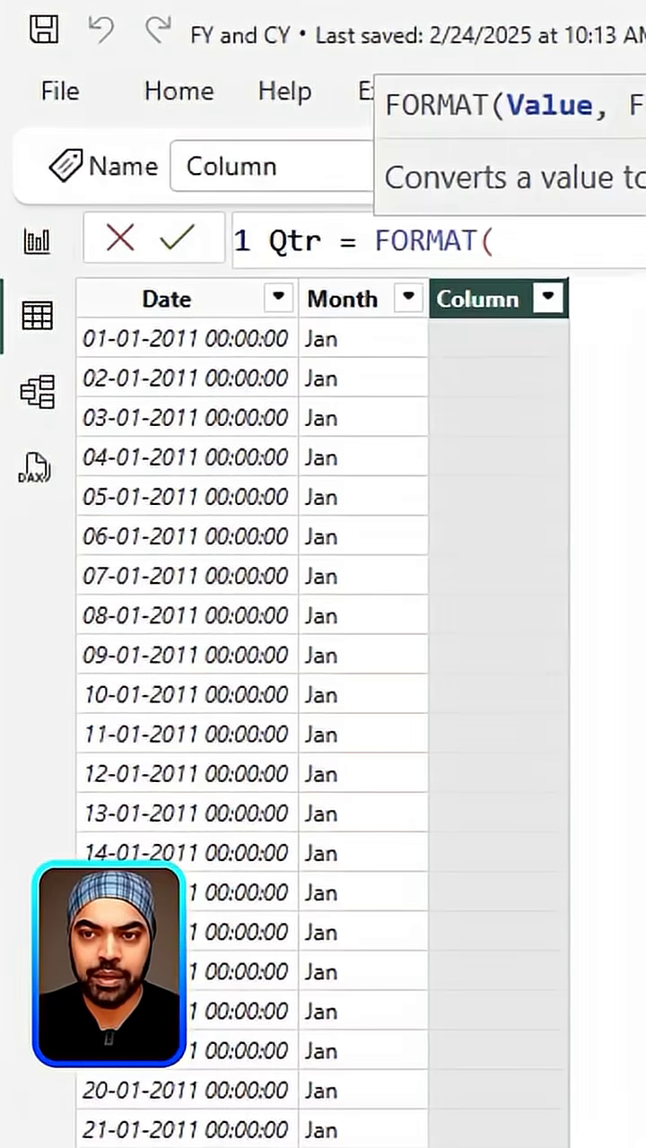
Step: Add Qtr = FORMAT(DateTable[Date], "\QQ") showing Q1, then start a new column from the Qtr header menu
type("date")
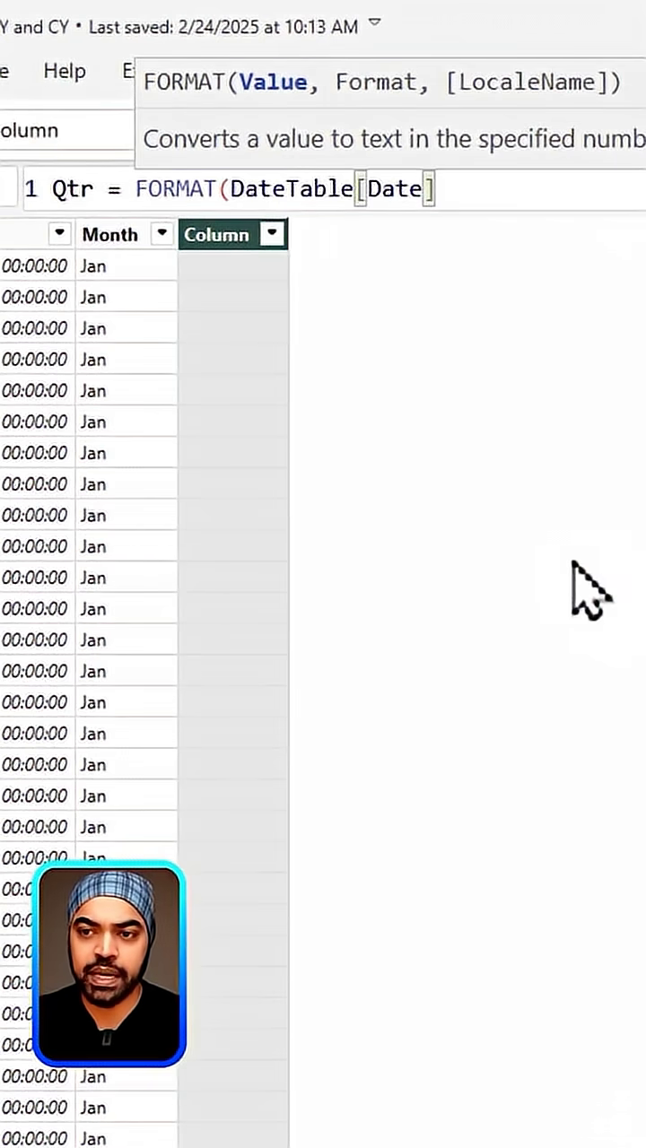
type(", \"")
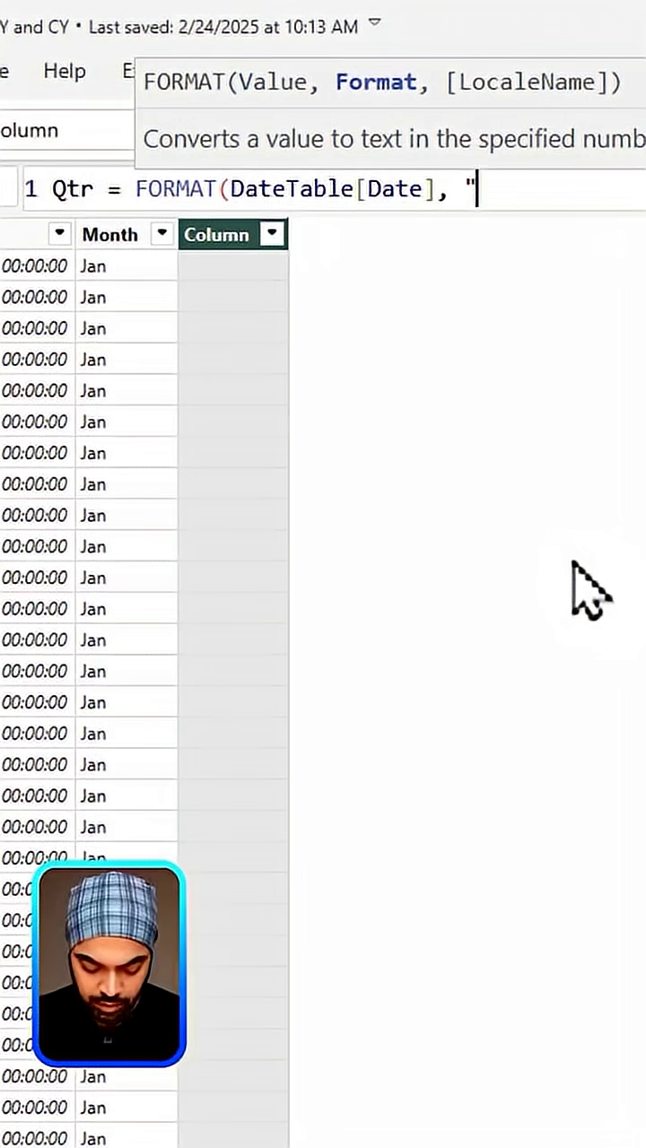
type("\\QQ\")")
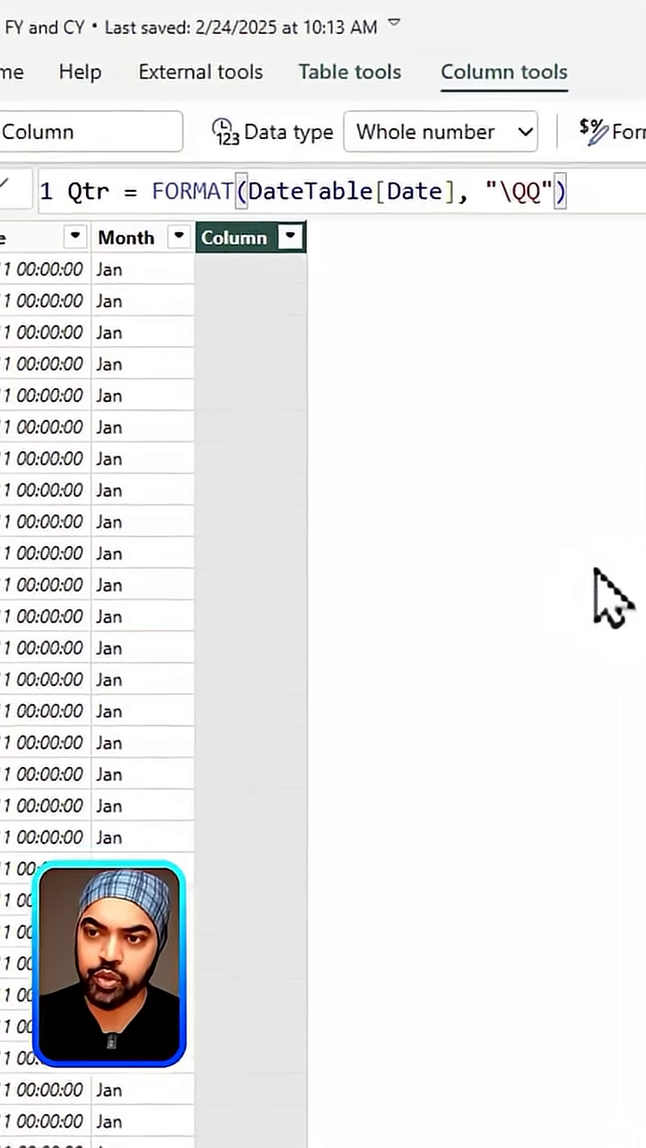
right_click(283, 236)
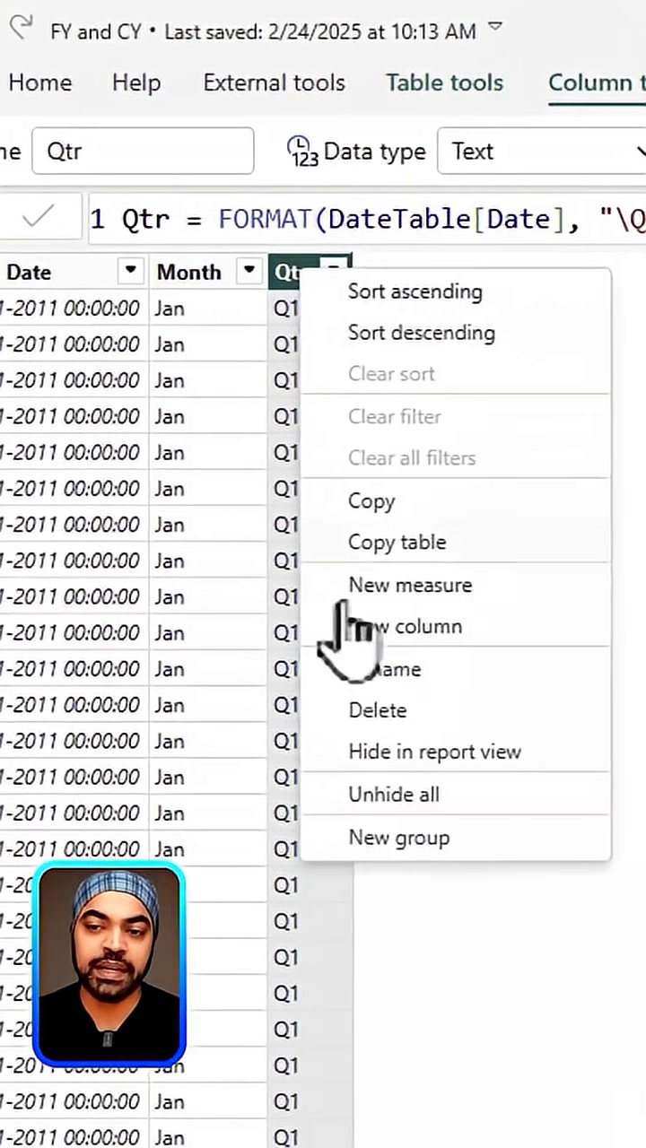
left_click(409, 626)
type("Year =")
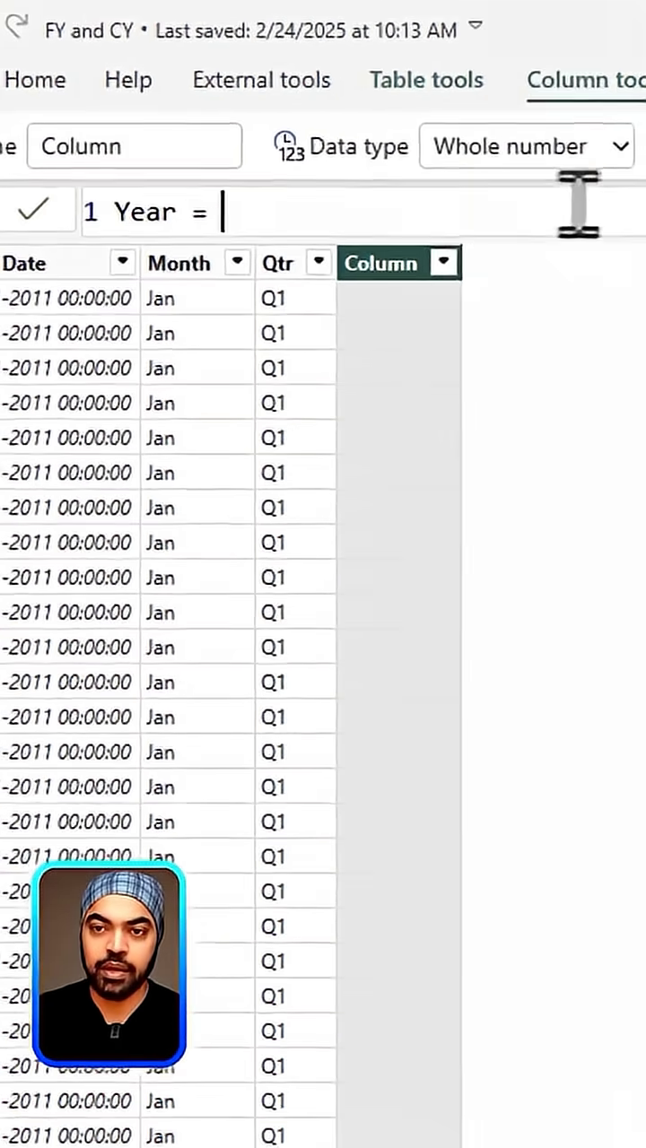
Step: Add Year = FORMAT(DateTable[Date], "yyyy") showing four-digit years like 2011
type("FORMAT(")
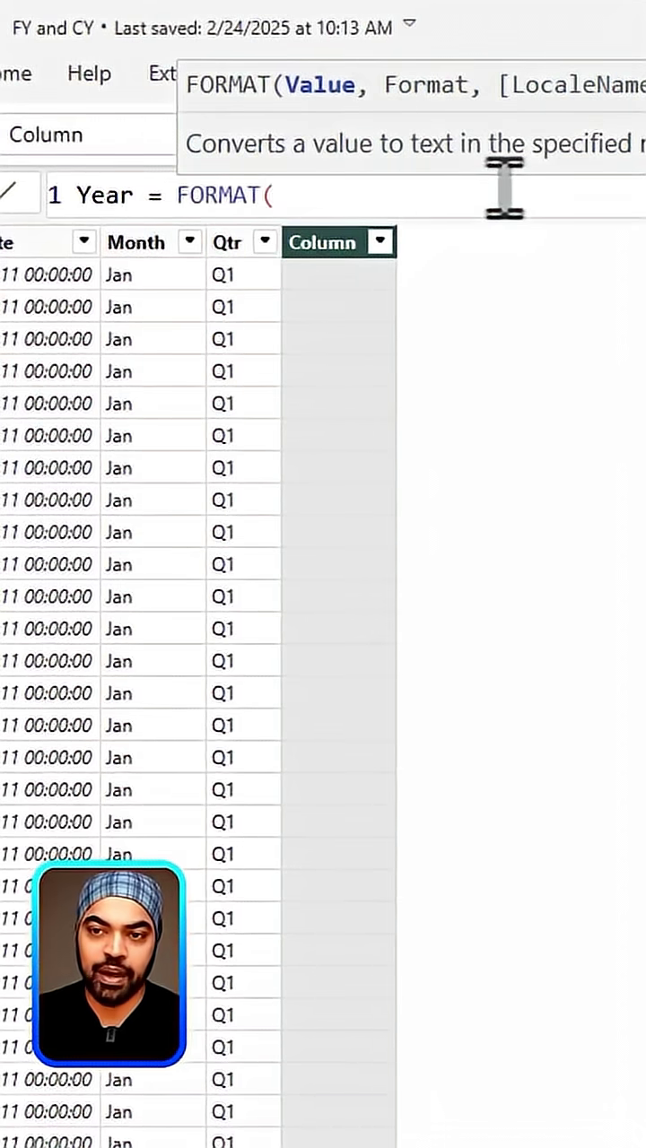
type("DateTable[Date],")
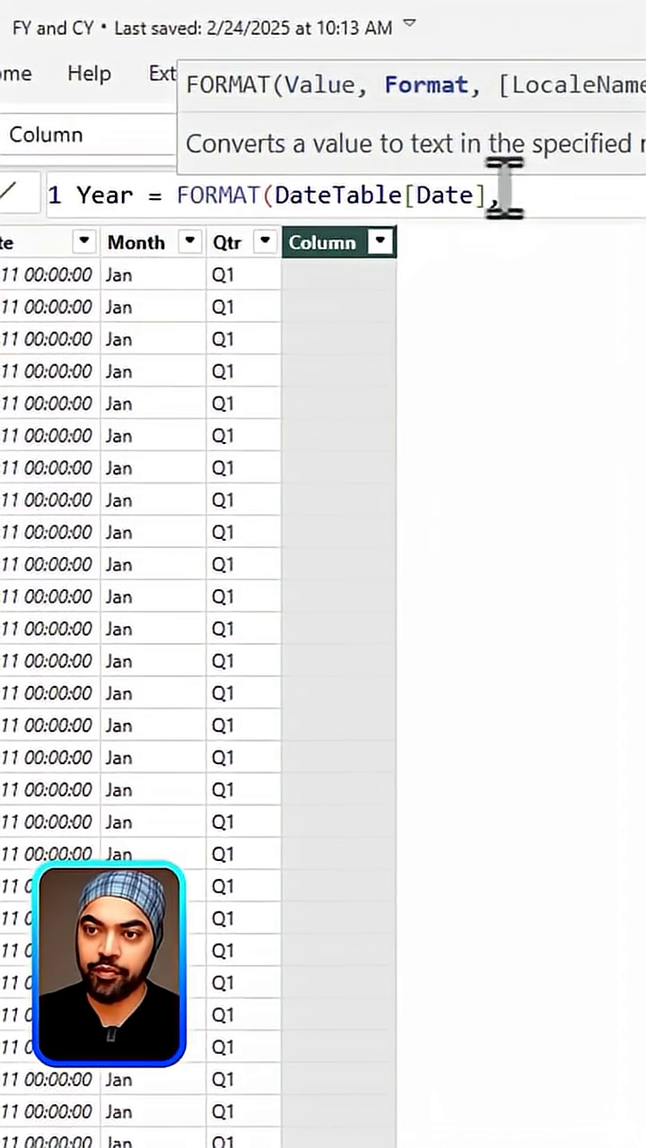
type("\"yyy")
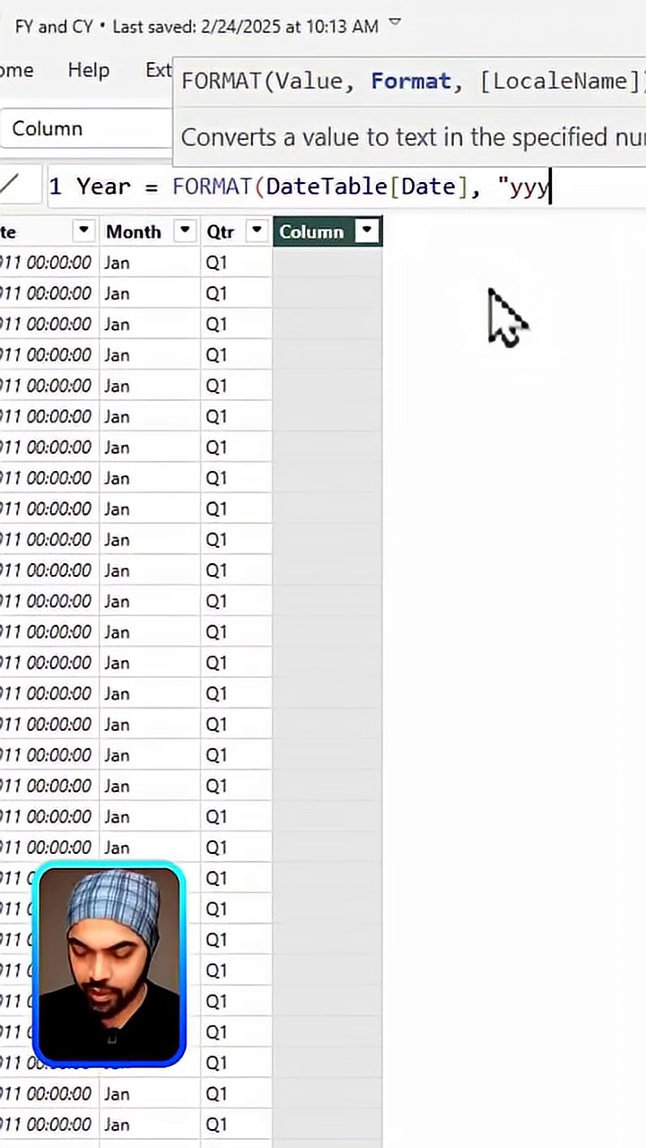
type("y\")")
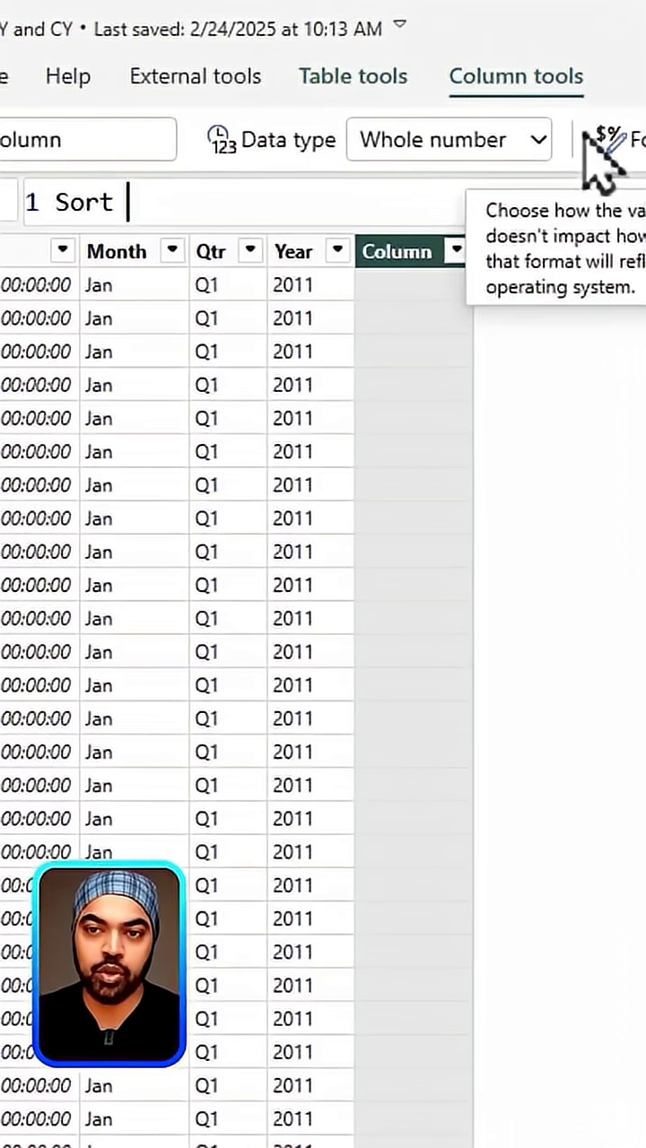
Step: Add Sort = MONTH(DateTable[Date]) giving month numbers, then show DateTable beside Sales in Model view
type("mo")
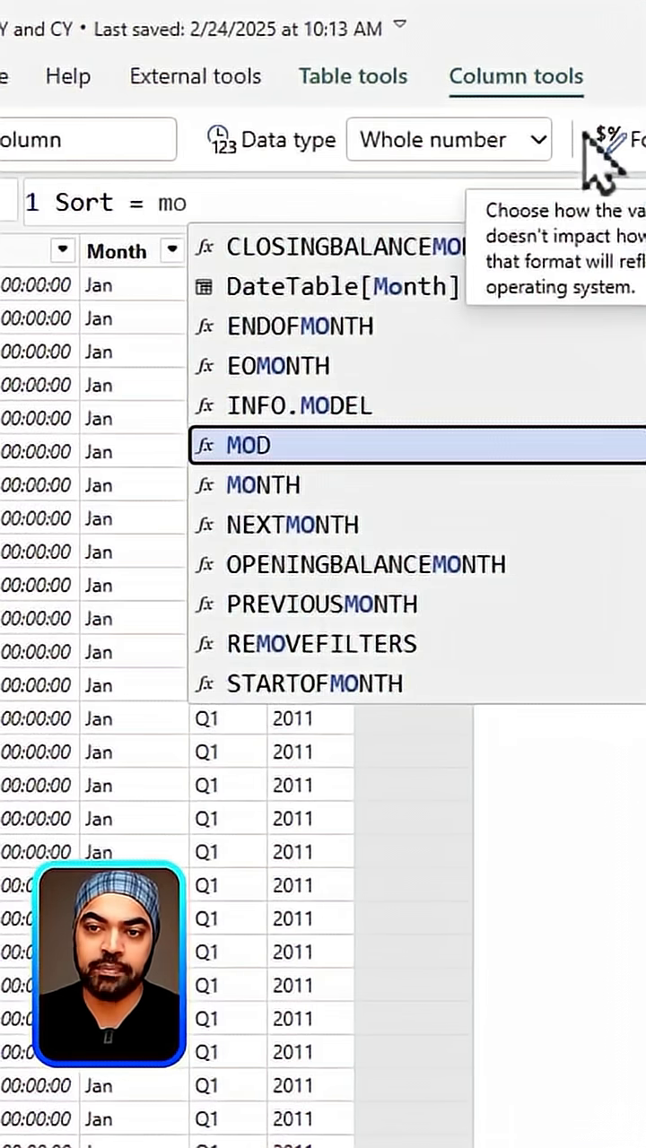
type("MONTH(date")
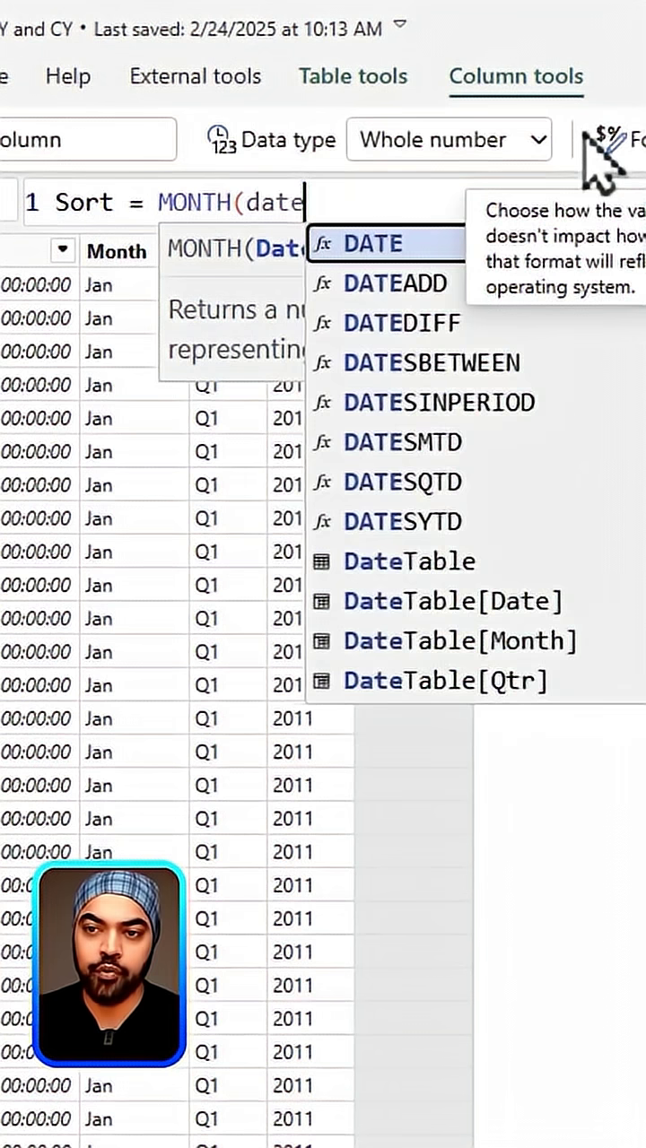
left_click(452, 599)
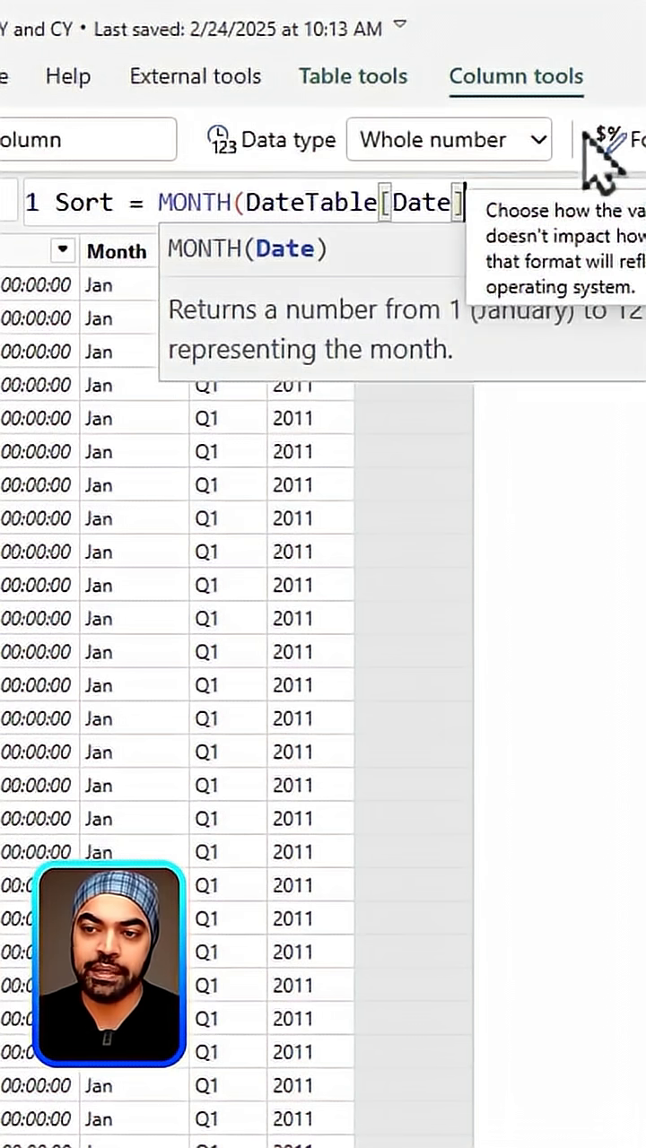
type(")")
key("Return")
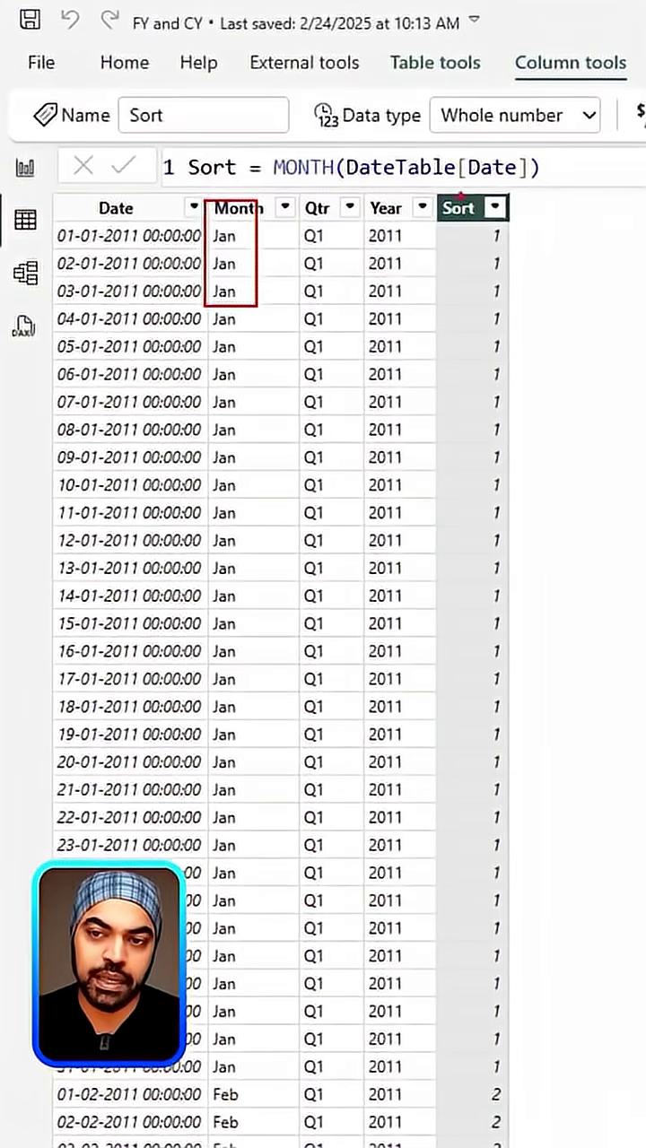
mouse_move(27, 269)
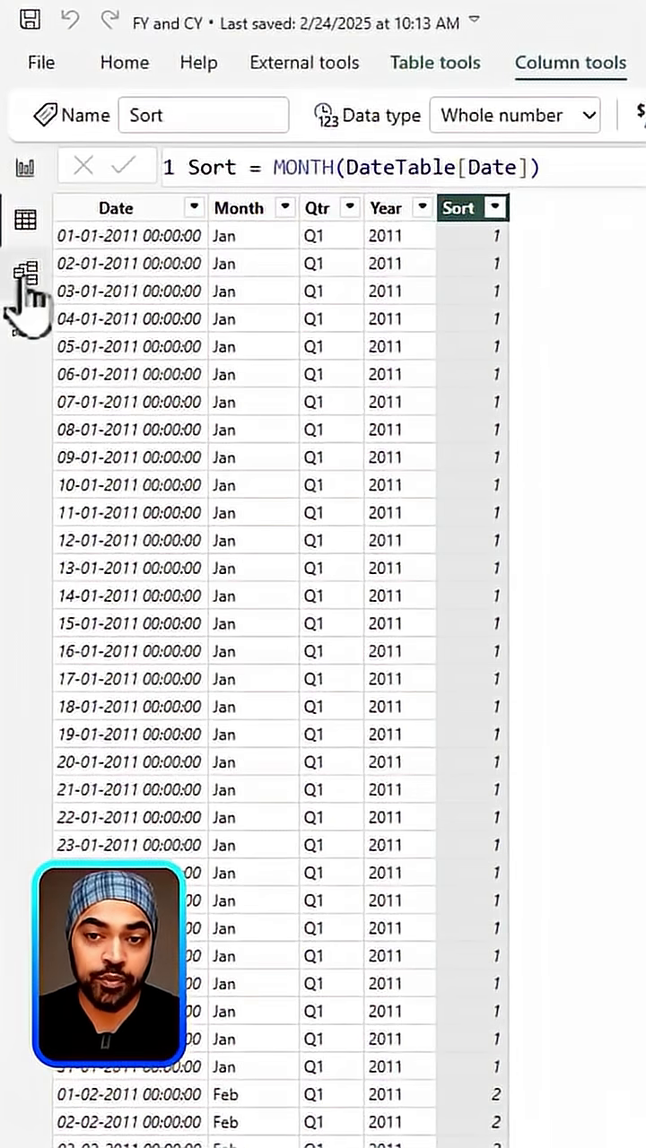
left_click(27, 270)
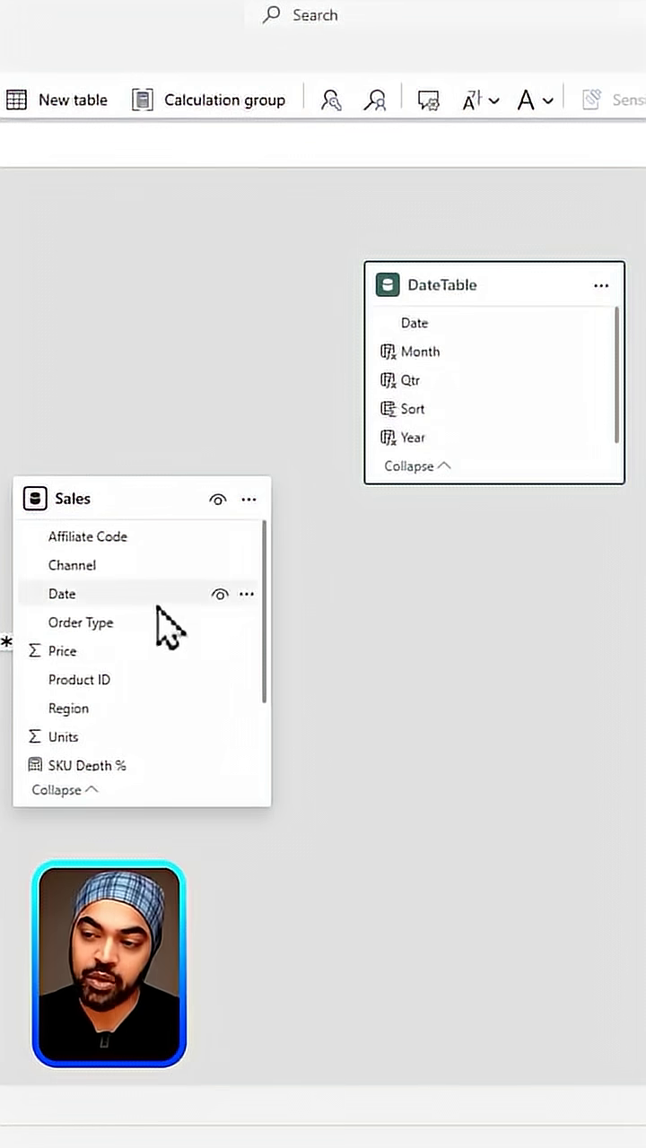
mouse_move(102, 690)
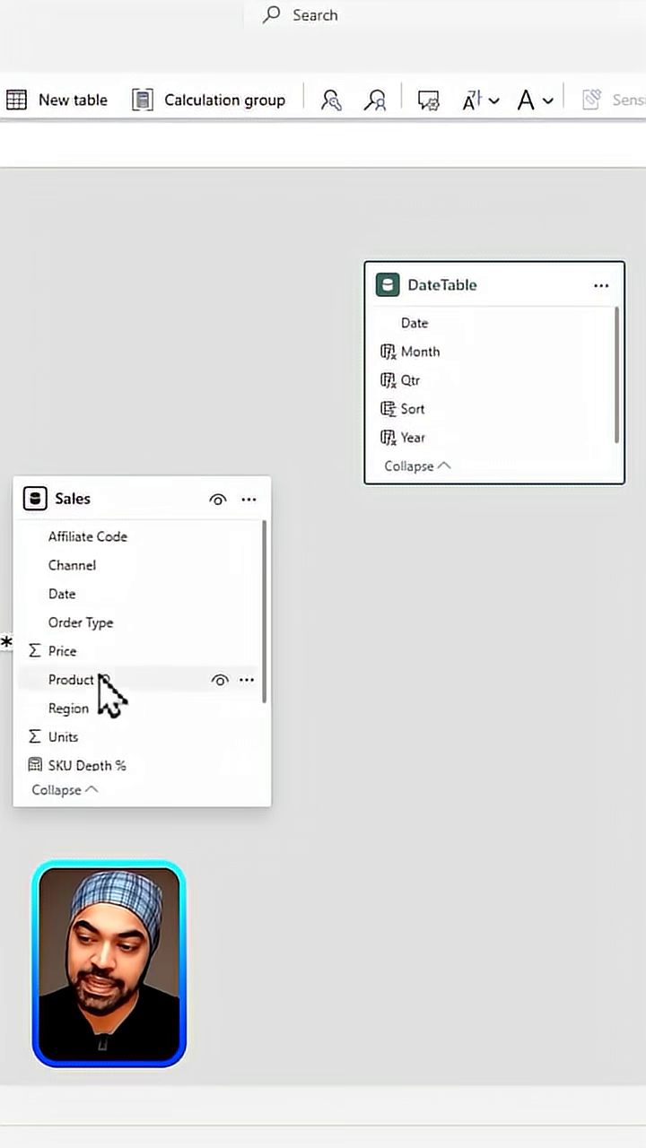